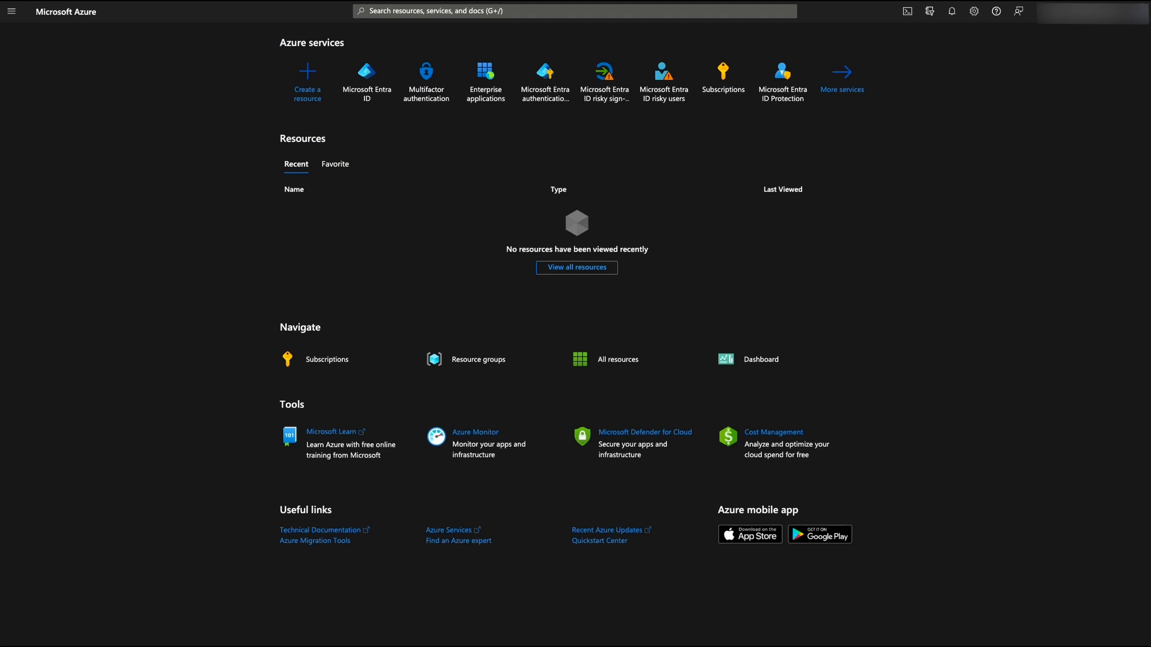
# Search the Entra gallery for 'apple' and confirm Apple Business Manager is already added
pyautogui.click(485, 73)
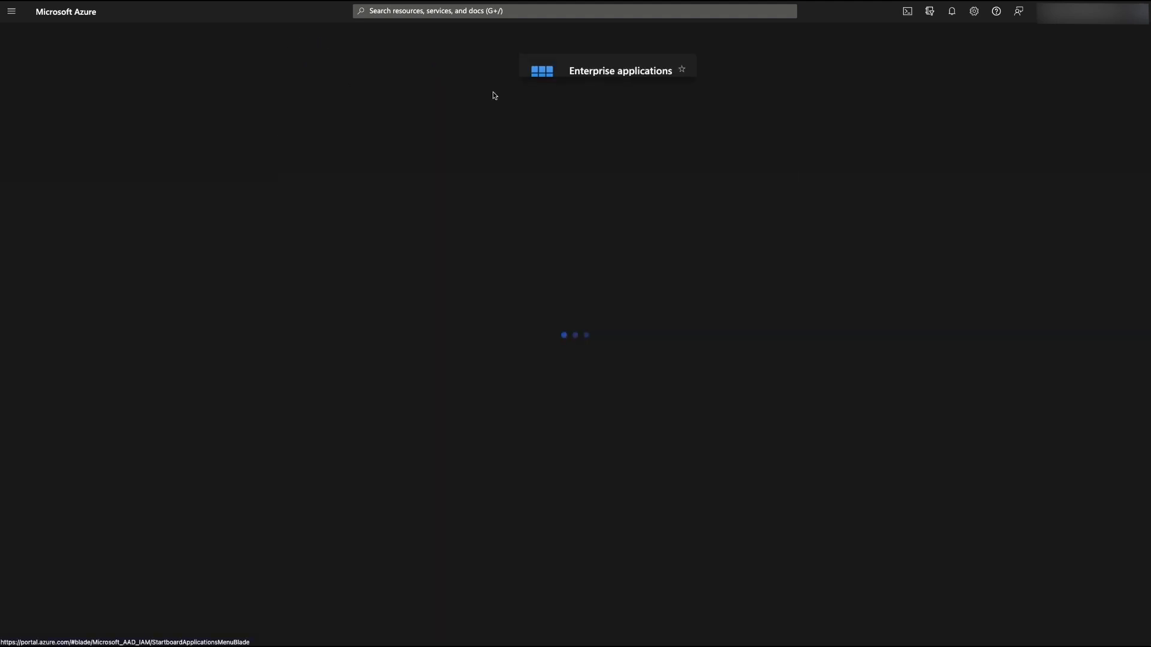
pyautogui.click(606, 70)
pyautogui.write('a')
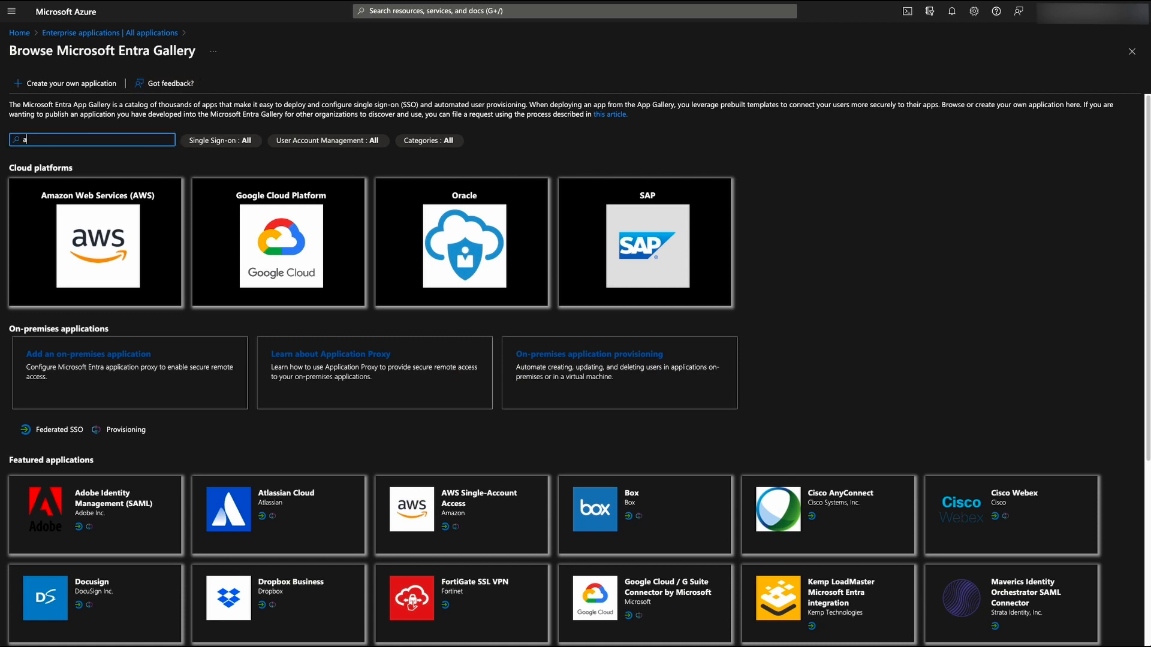
pyautogui.write('pple')
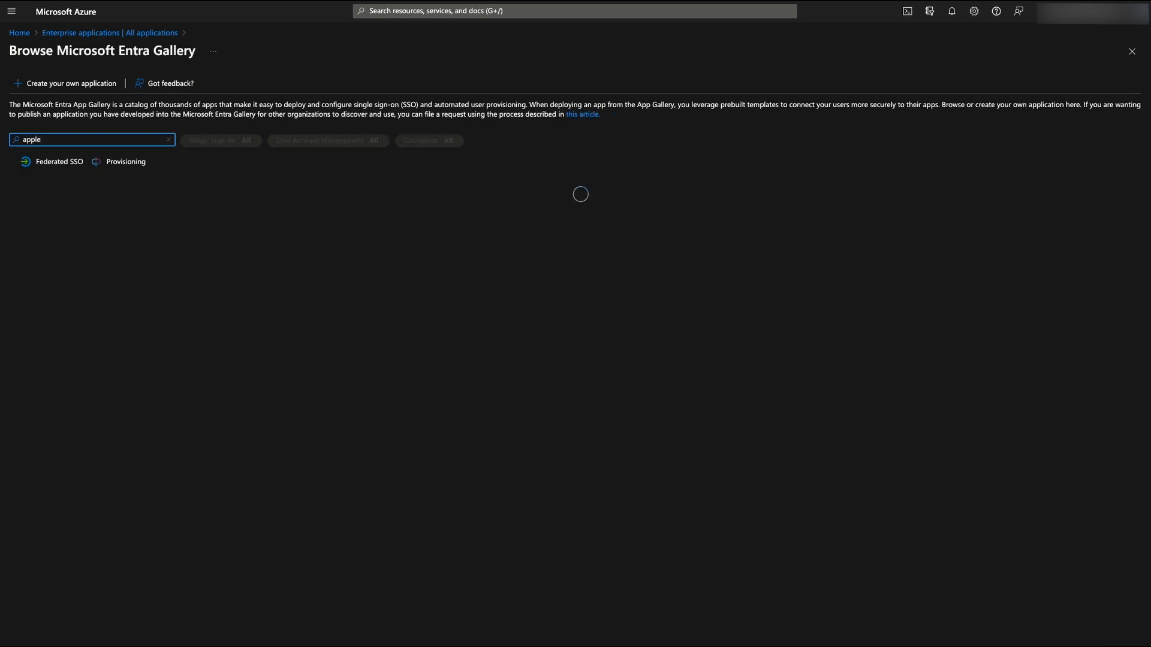
pyautogui.click(95, 248)
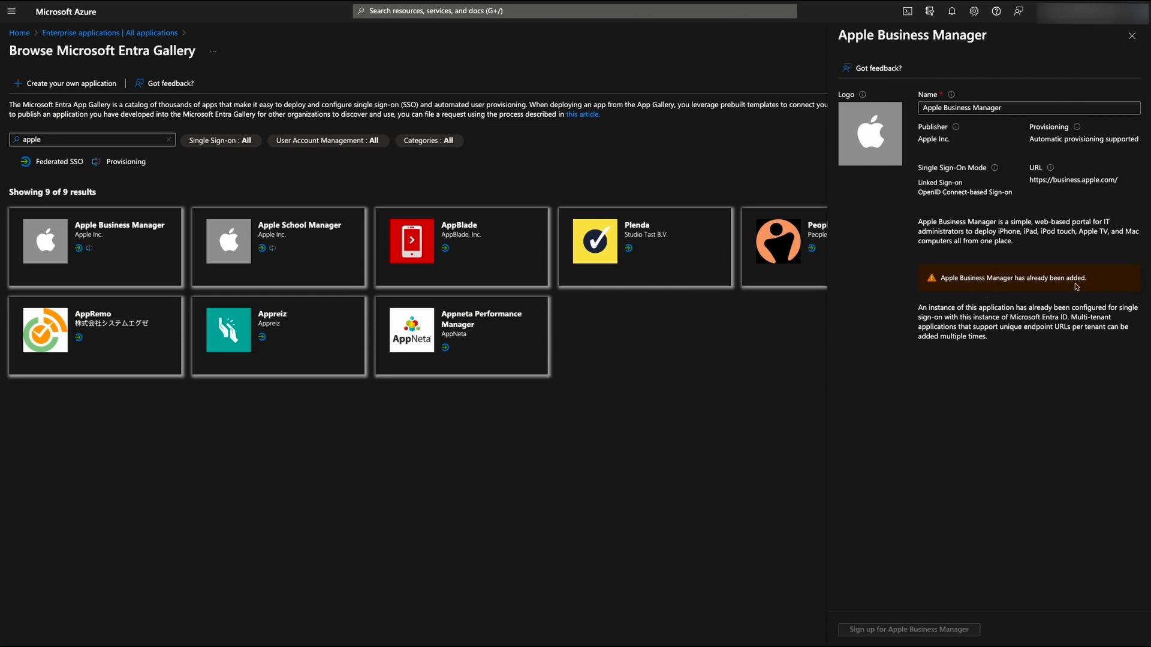
pyautogui.moveTo(733, 432)
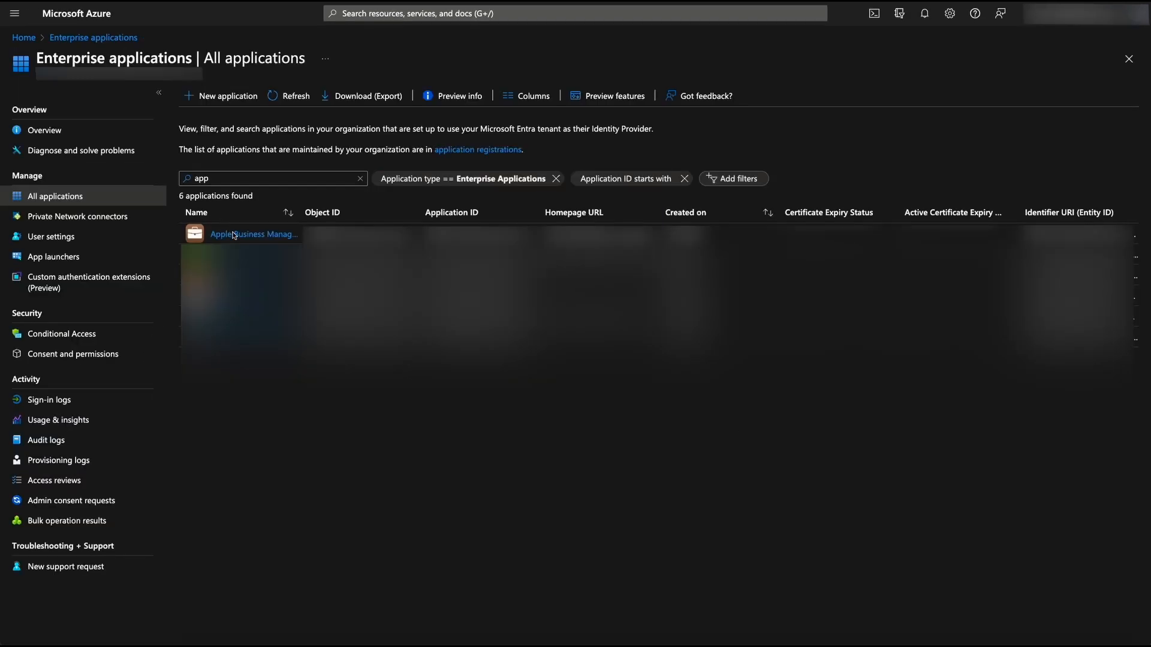
# Review Apple Business Manager provisioning: completed cycle with 66 users, then the provisioning logs
pyautogui.click(253, 233)
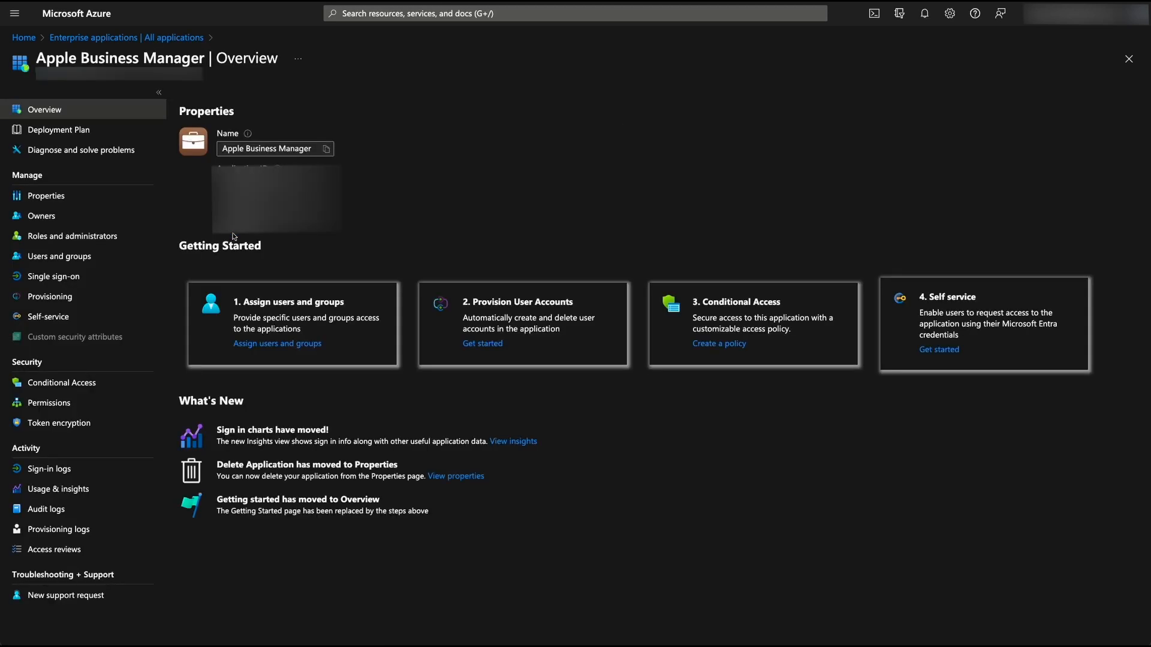
pyautogui.click(49, 297)
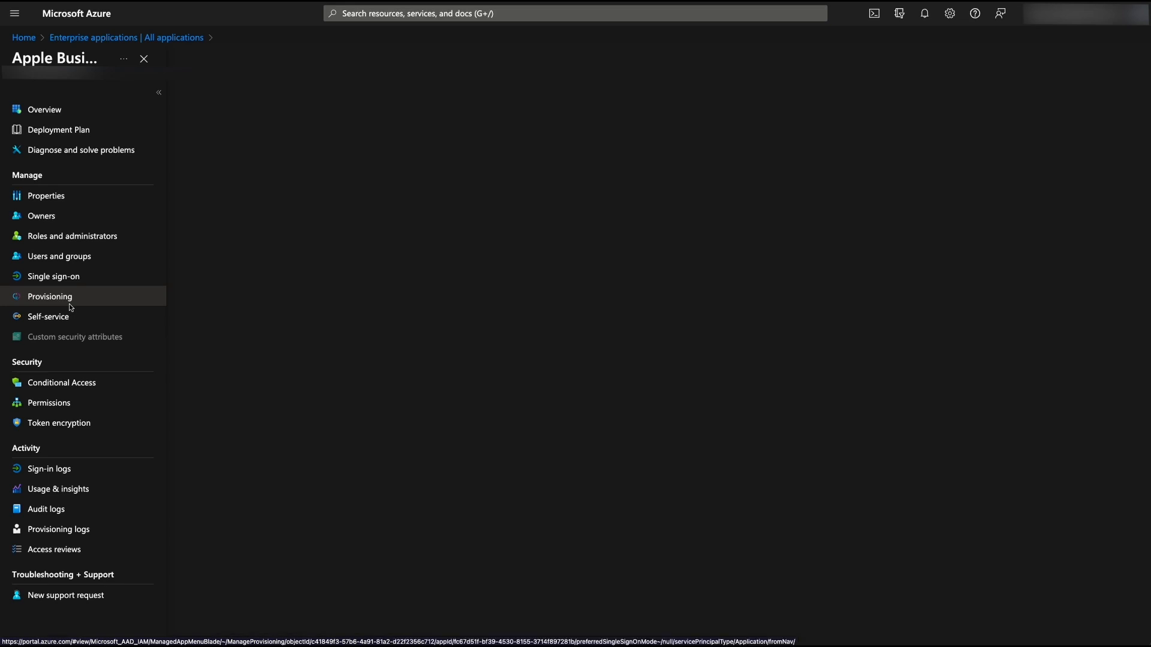
pyautogui.click(49, 295)
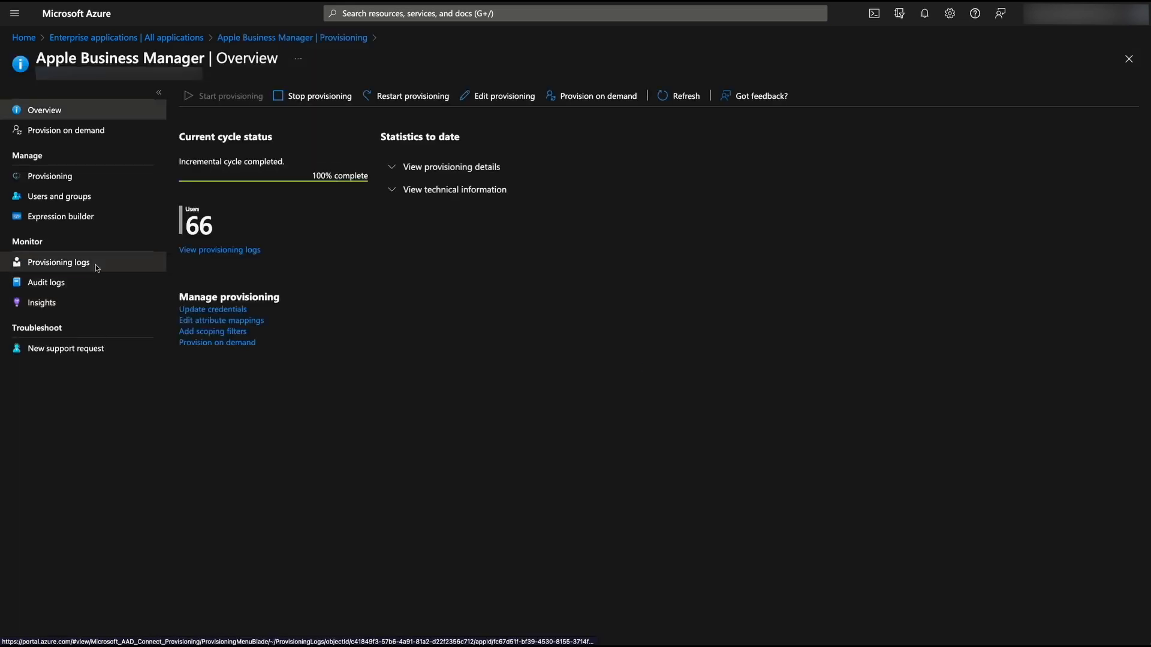
pyautogui.click(49, 176)
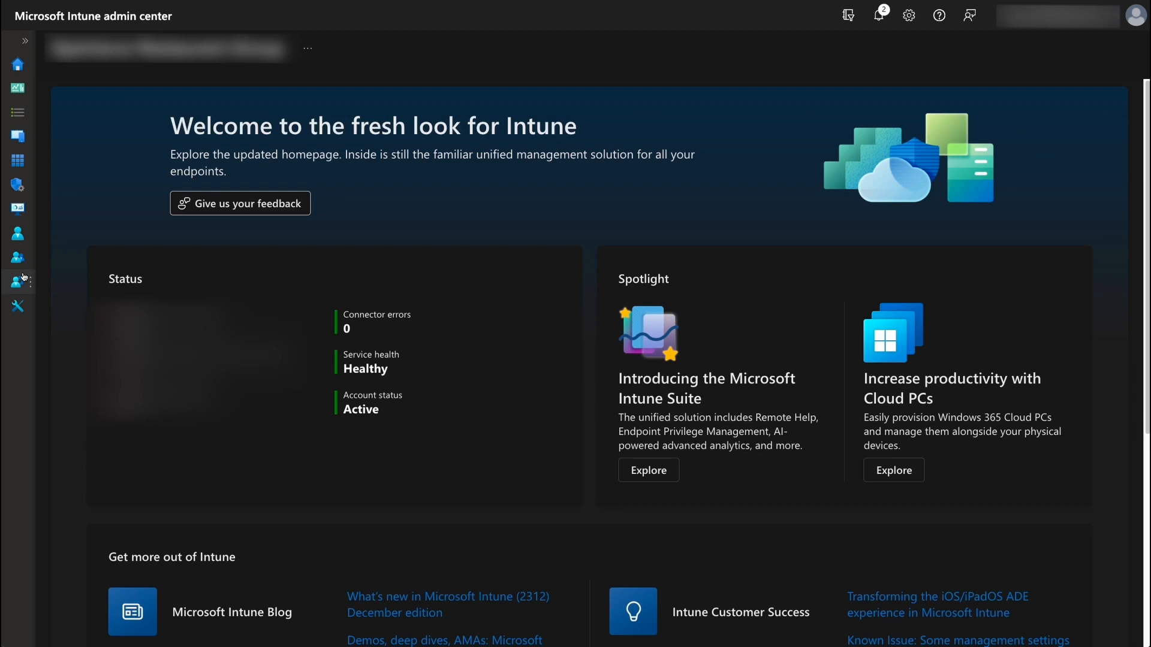
# Go to Apple VPP Tokens under Connectors and tokens and start a new token
pyautogui.click(17, 282)
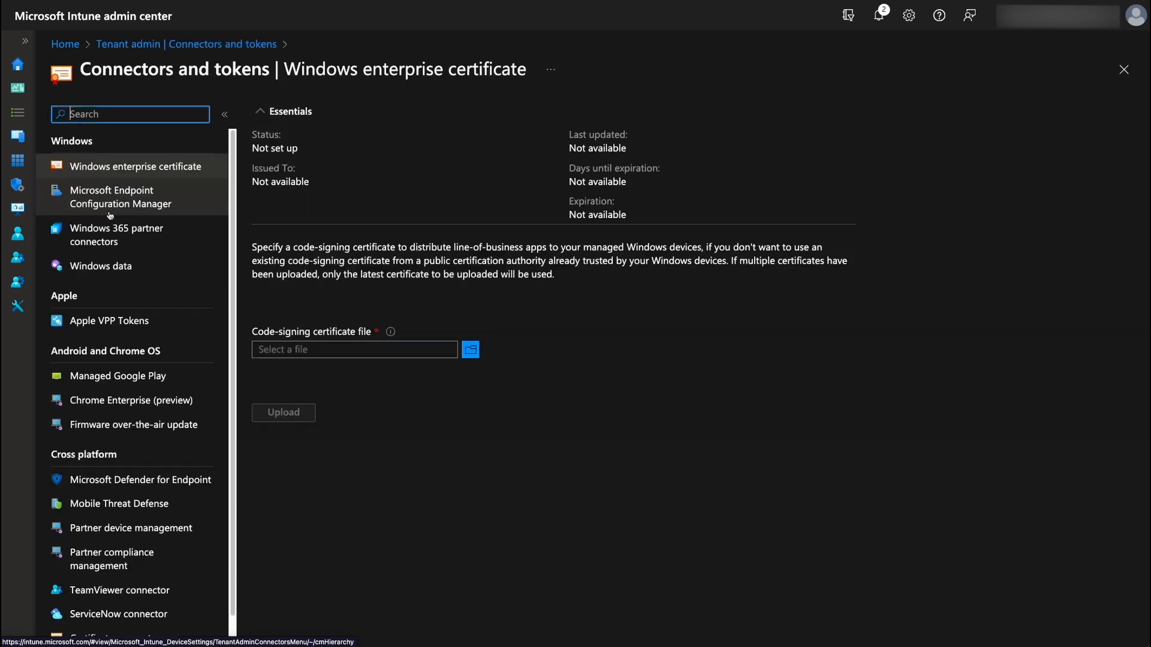
pyautogui.click(109, 321)
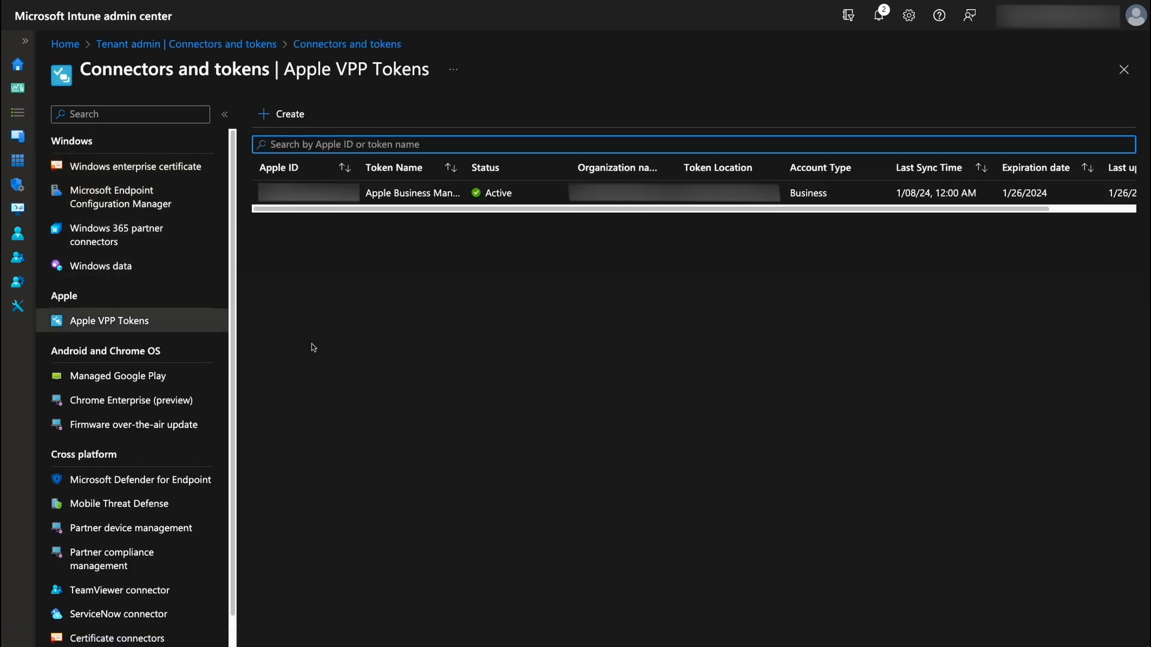
pyautogui.click(282, 114)
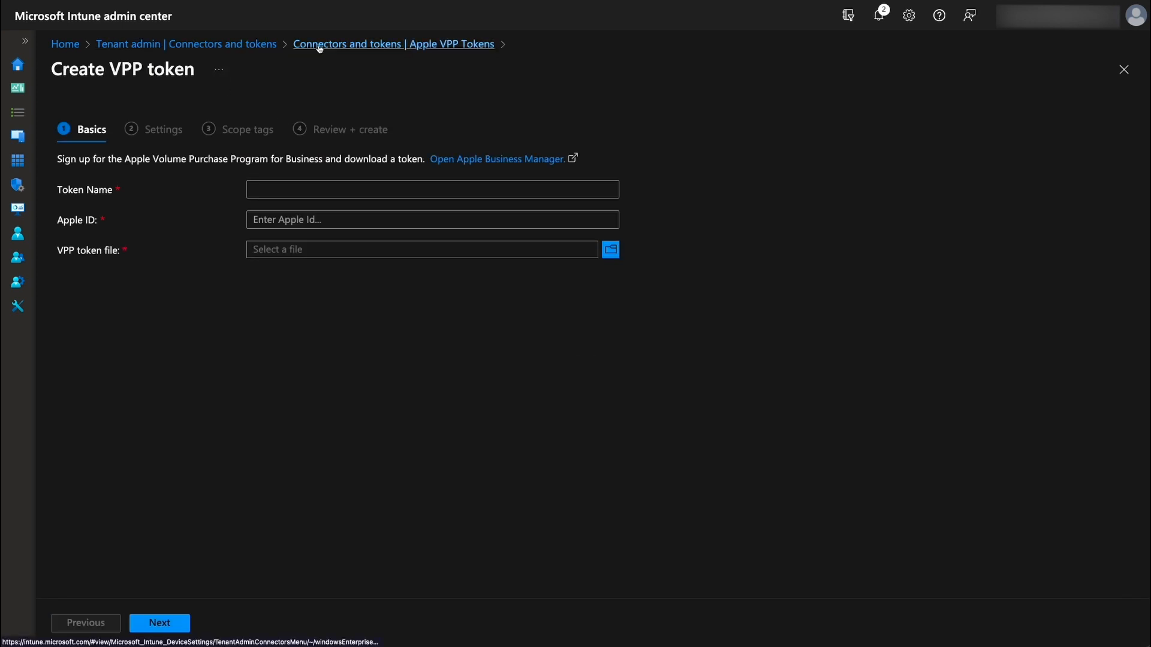
pyautogui.moveTo(251, 521)
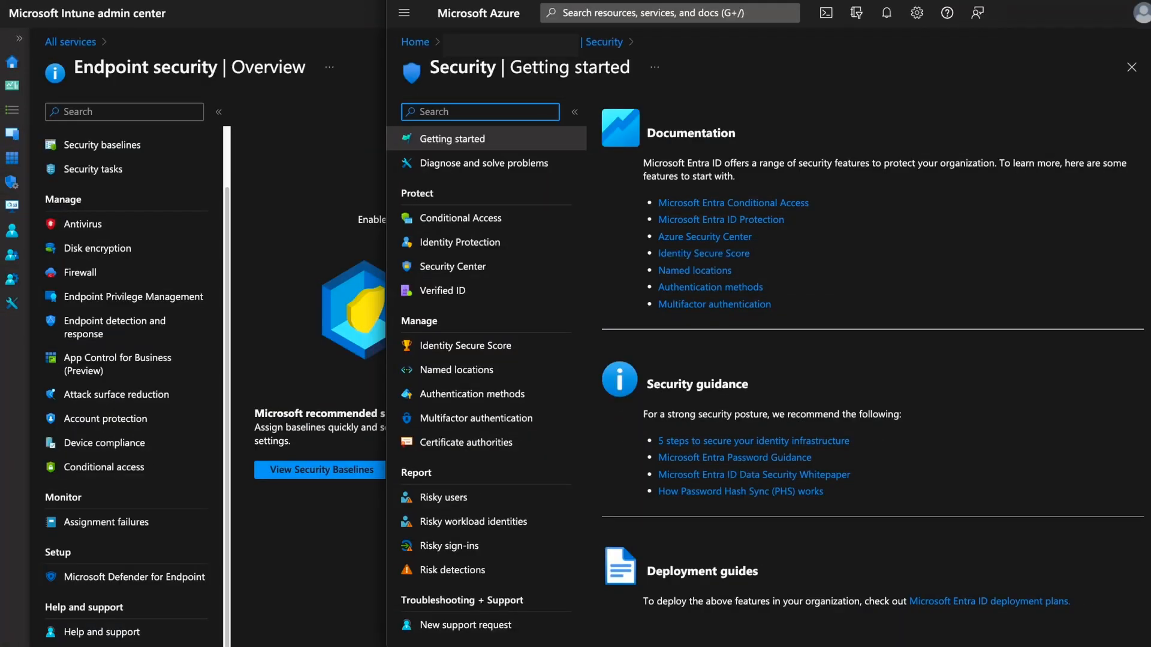
pyautogui.moveTo(461, 218)
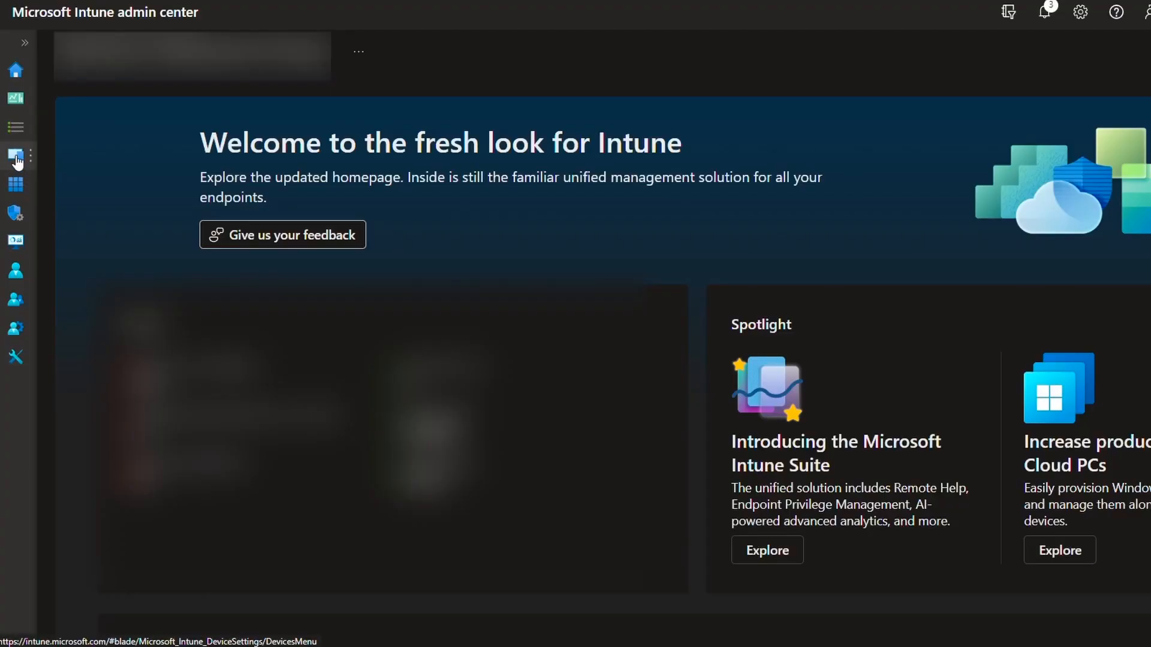
pyautogui.moveTo(16, 158)
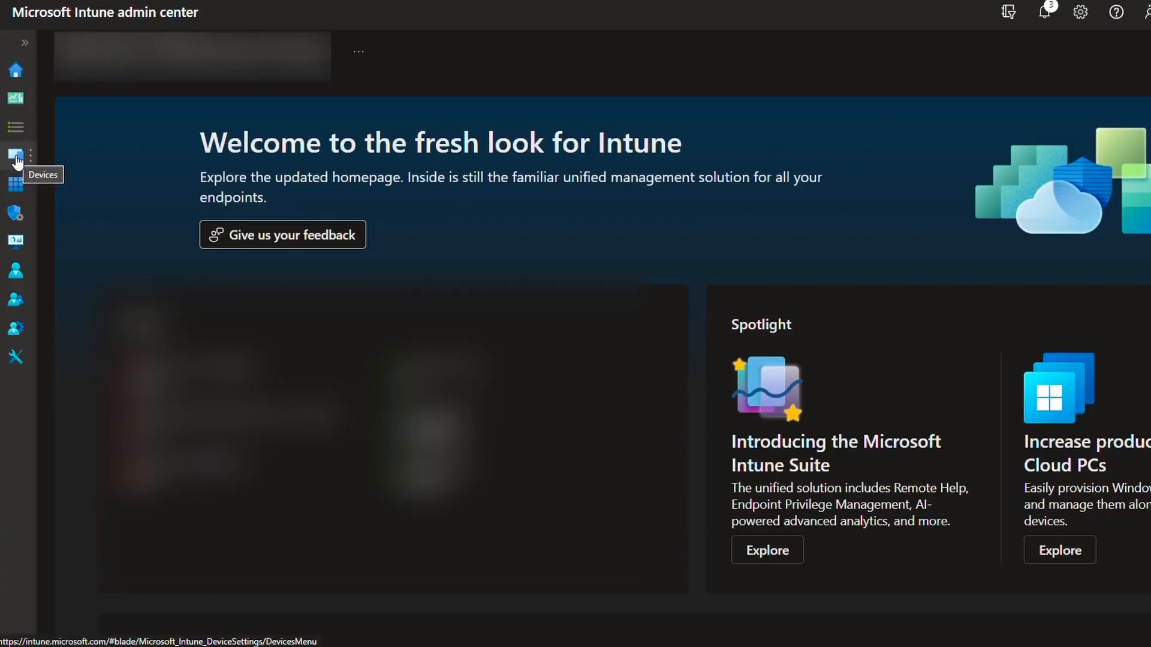
# Open Conditional access under Devices in the Intune admin center
pyautogui.click(16, 157)
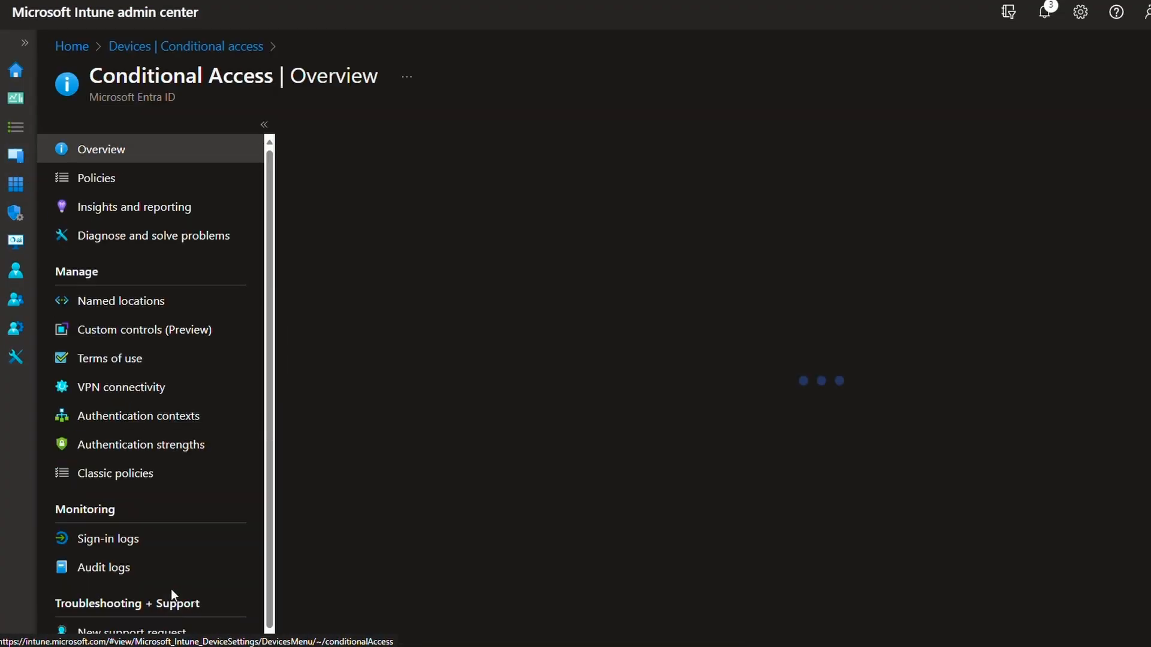